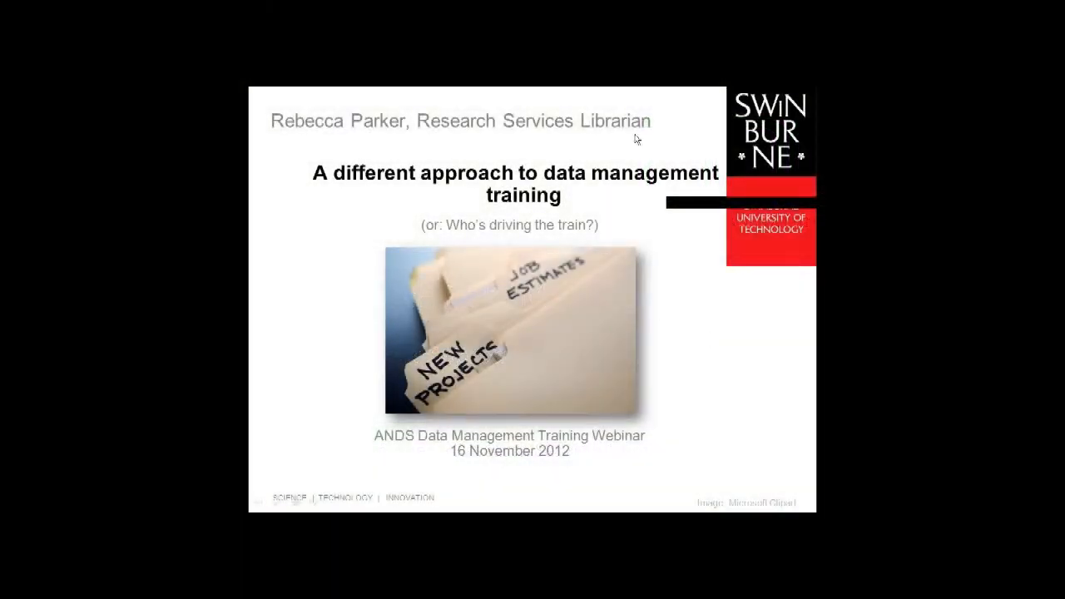
pyautogui.moveTo(657, 113)
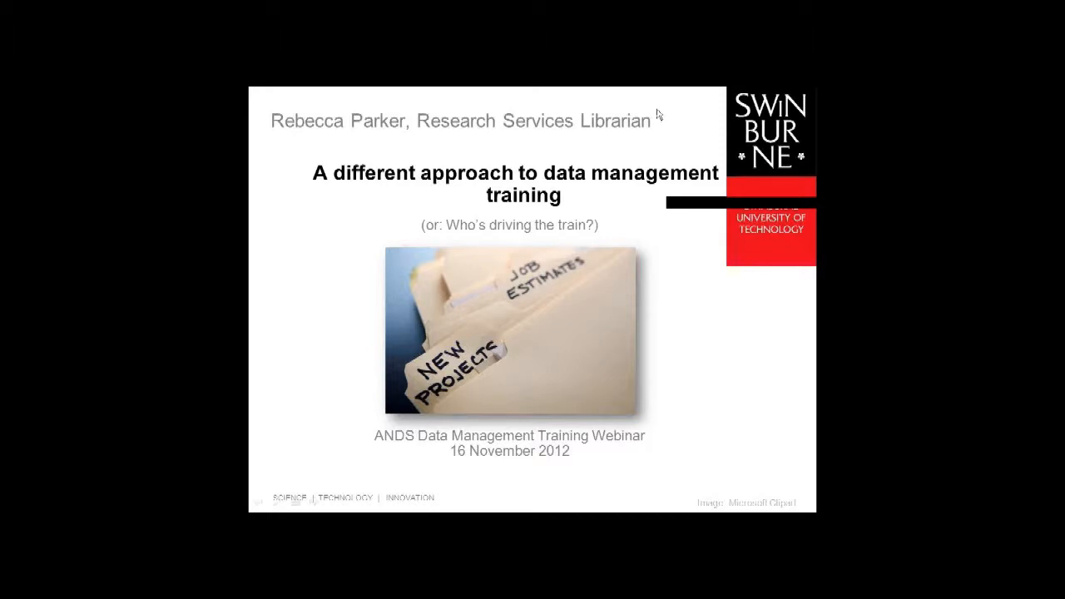
pyautogui.moveTo(696, 289)
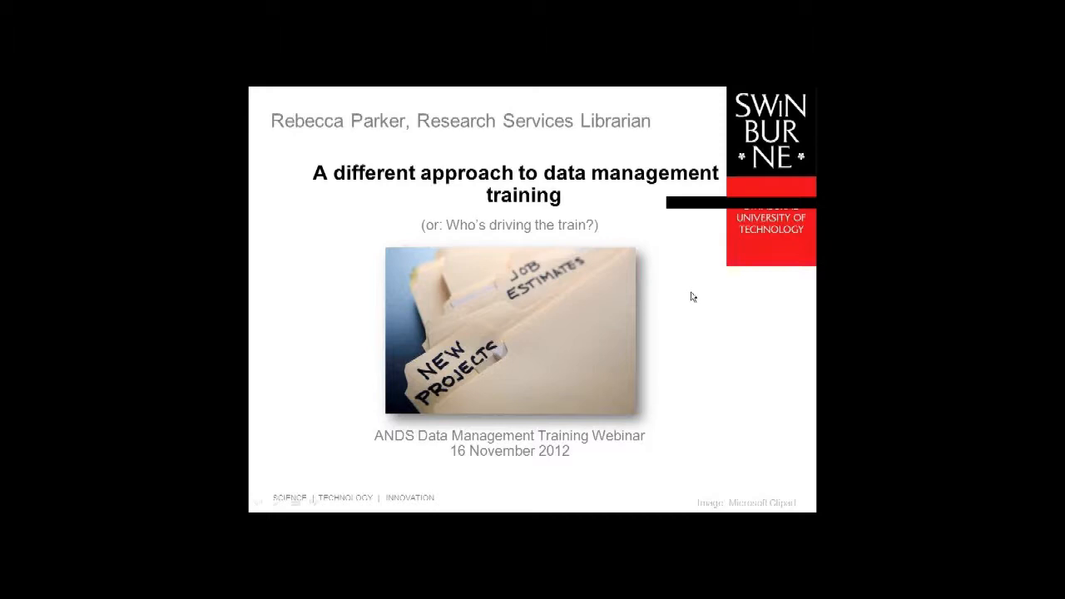
pyautogui.moveTo(719, 158)
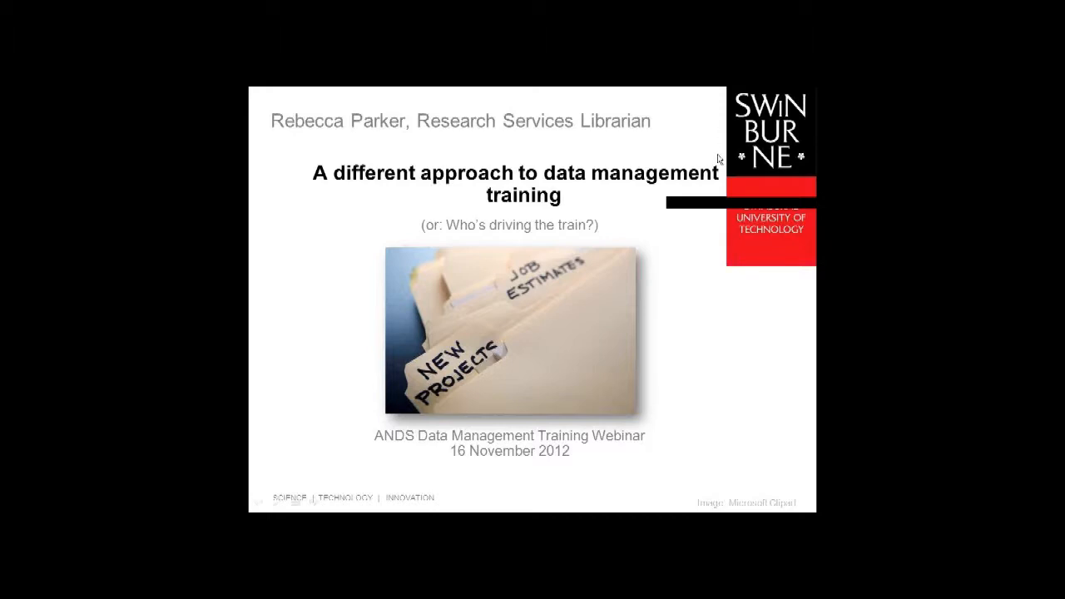